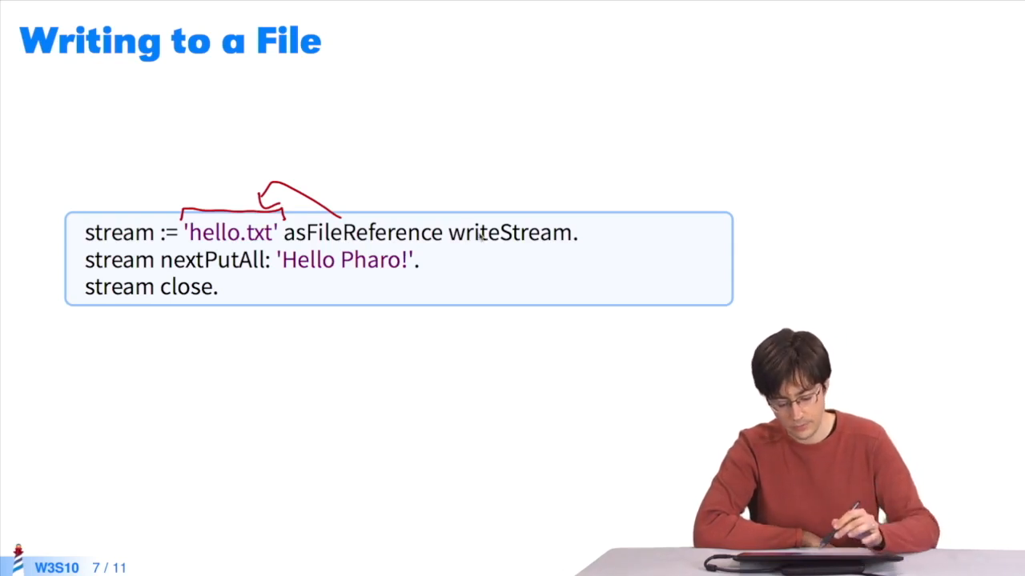
# Underline writeStream, nextPutAll: and close, with arrows linking writeStream back to 'hello.txt'
pyautogui.moveTo(461, 224); pyautogui.dragTo(574, 221)
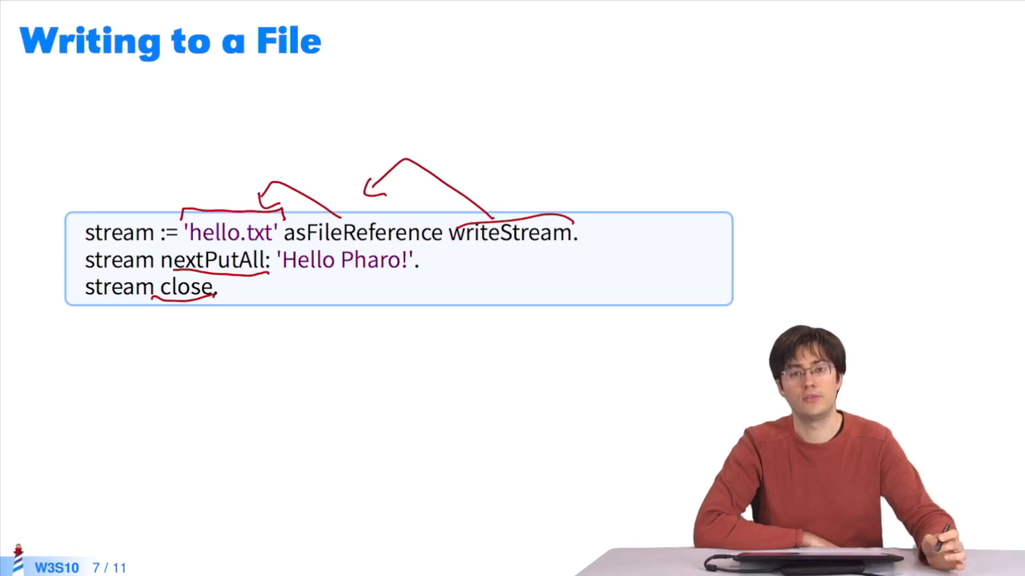
# Advance to slide 8, "Reading from a File," where 'hello.txt' in the readStream code gets underlined
pyautogui.press('Right')
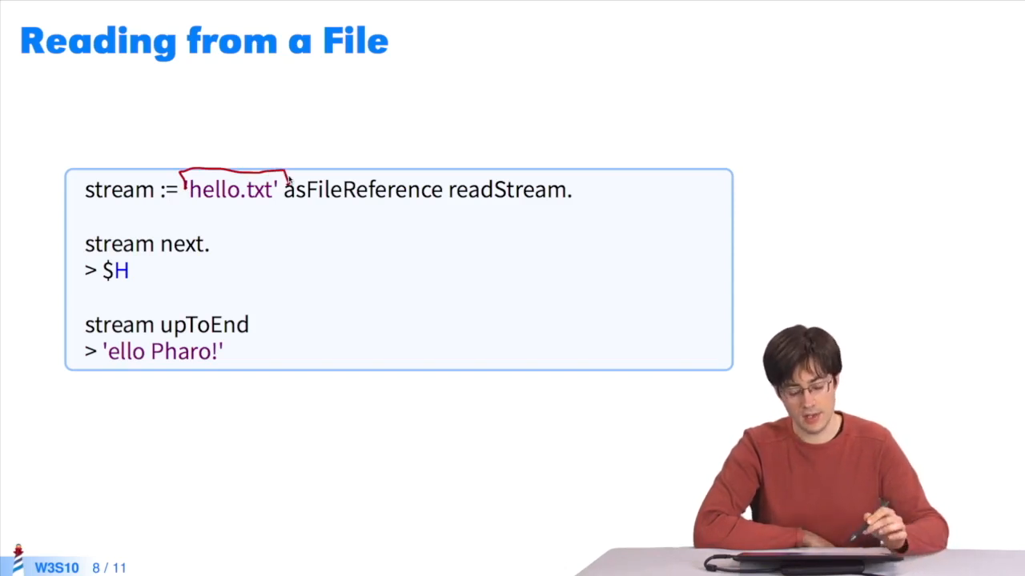